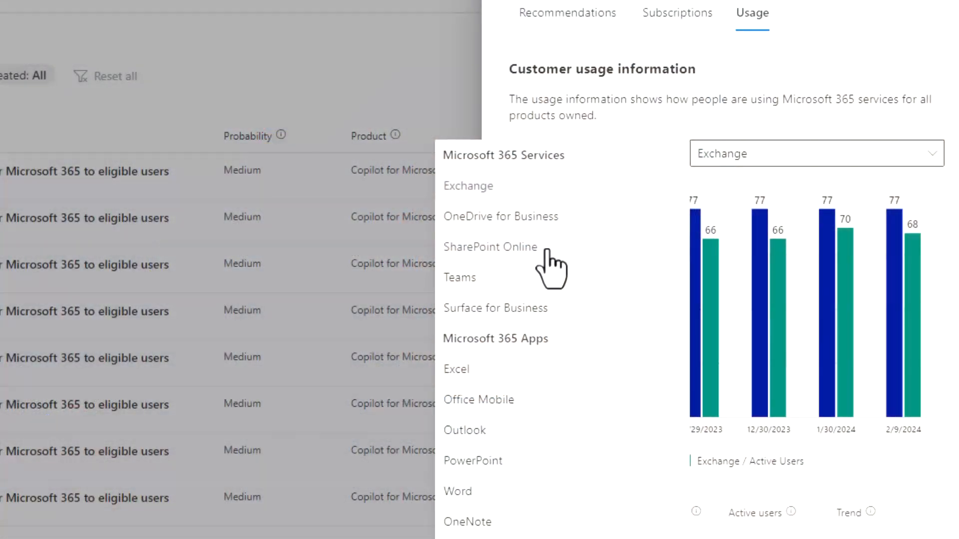
# Step: Switch the usage chart's service to Teams under Microsoft 365 Services
pyautogui.click(459, 276)
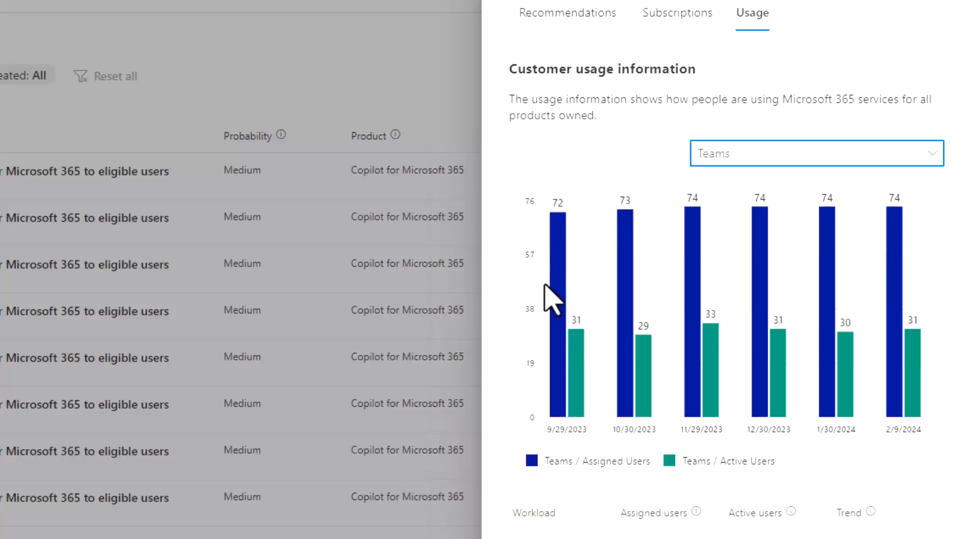